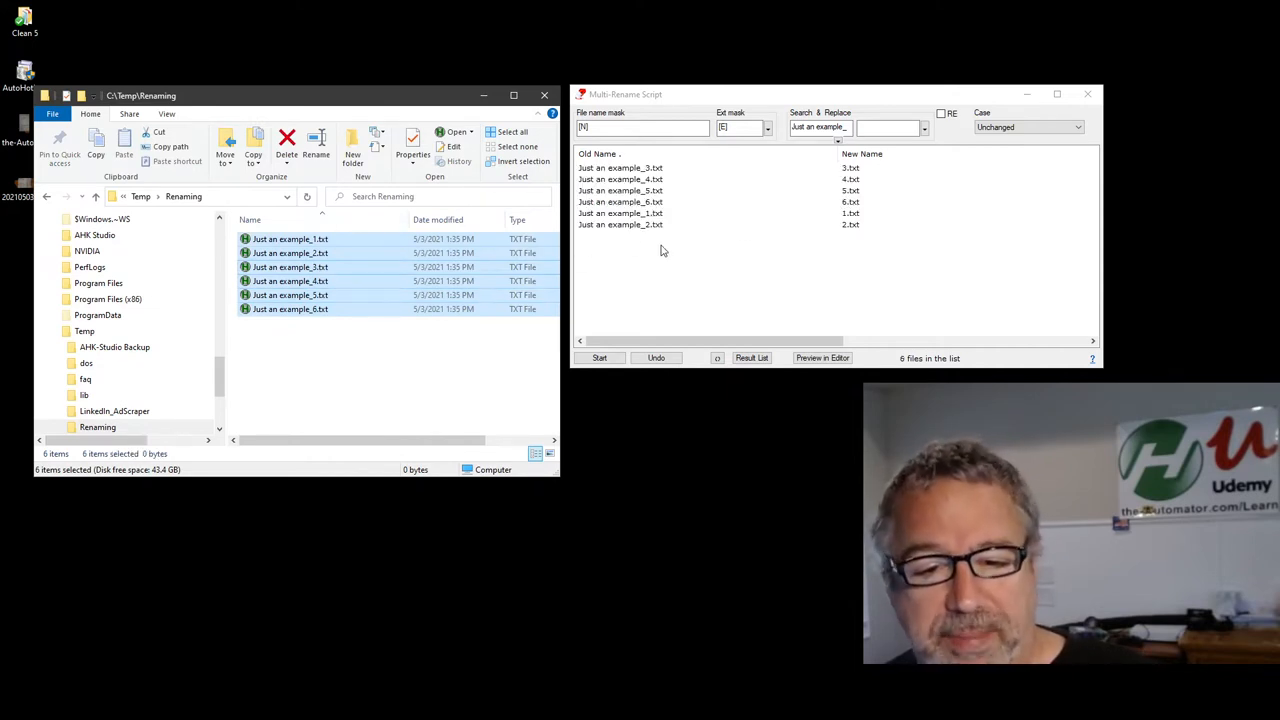
mouse_move(804, 266)
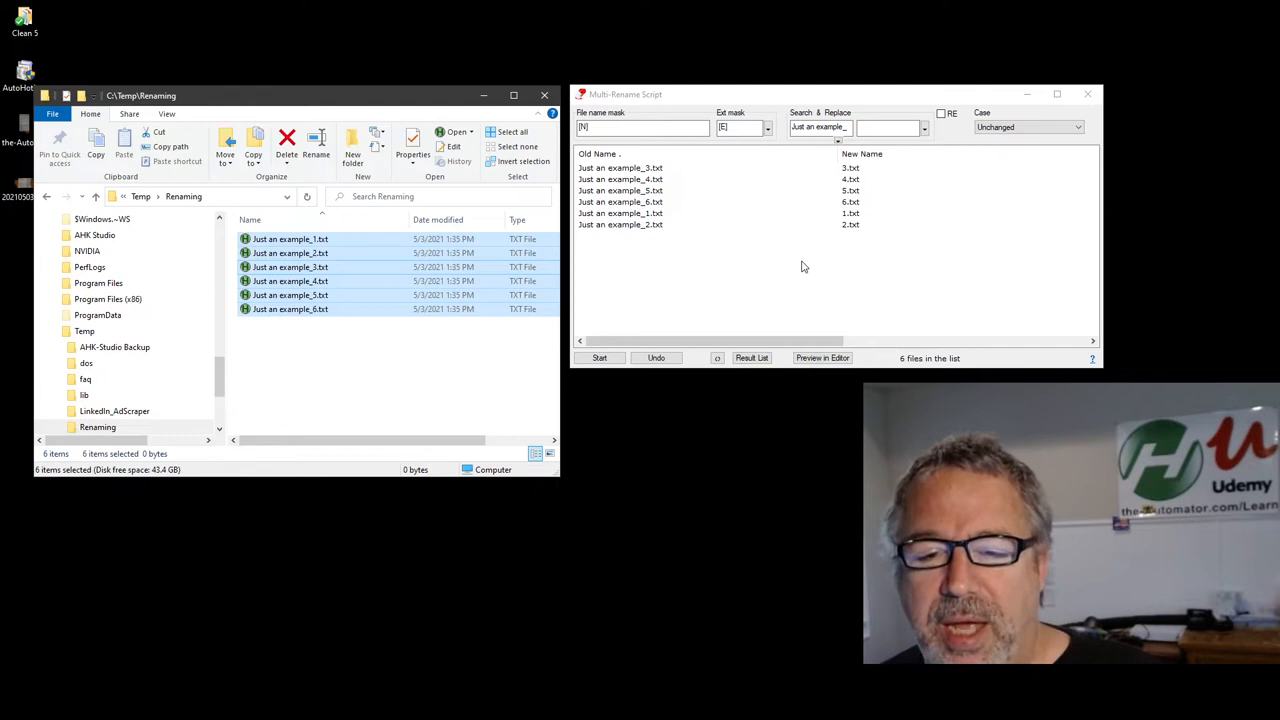
Clear the Search & Replace search field so new names match the originals.
left_click(644, 128)
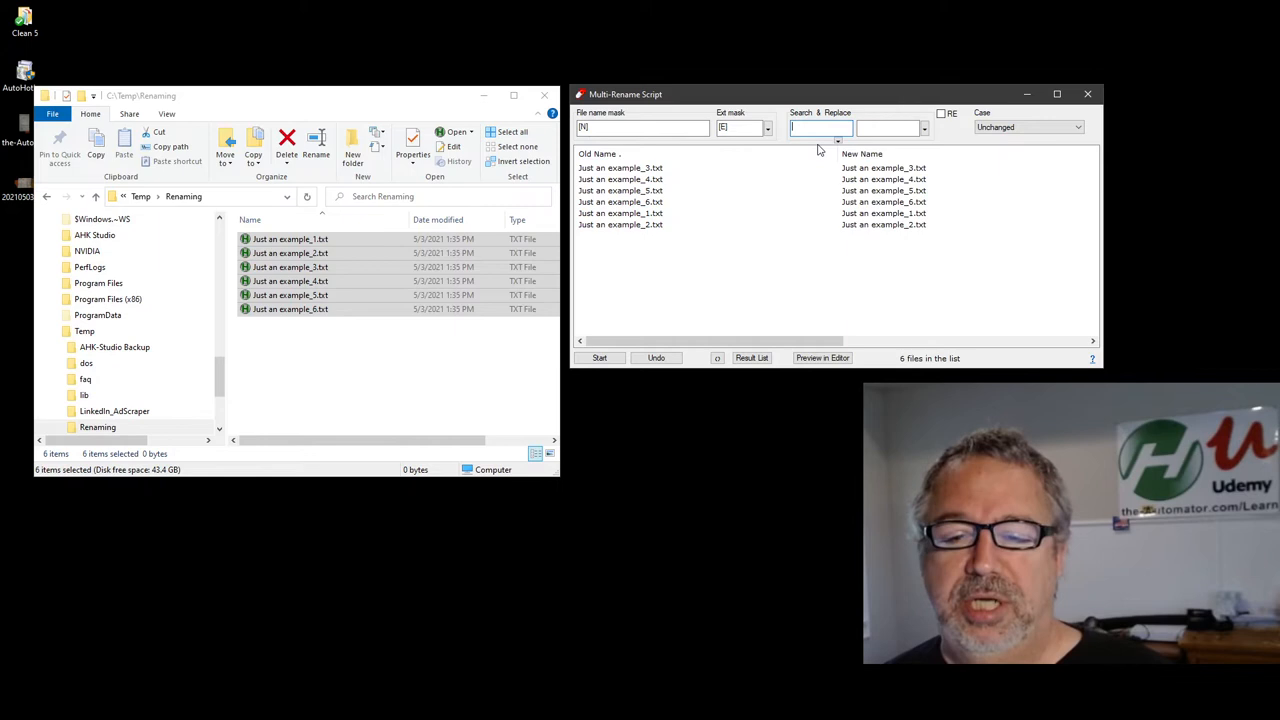
Try replacing 'Just' with 'I dont', then change the search term to 'txt'.
type("Just")
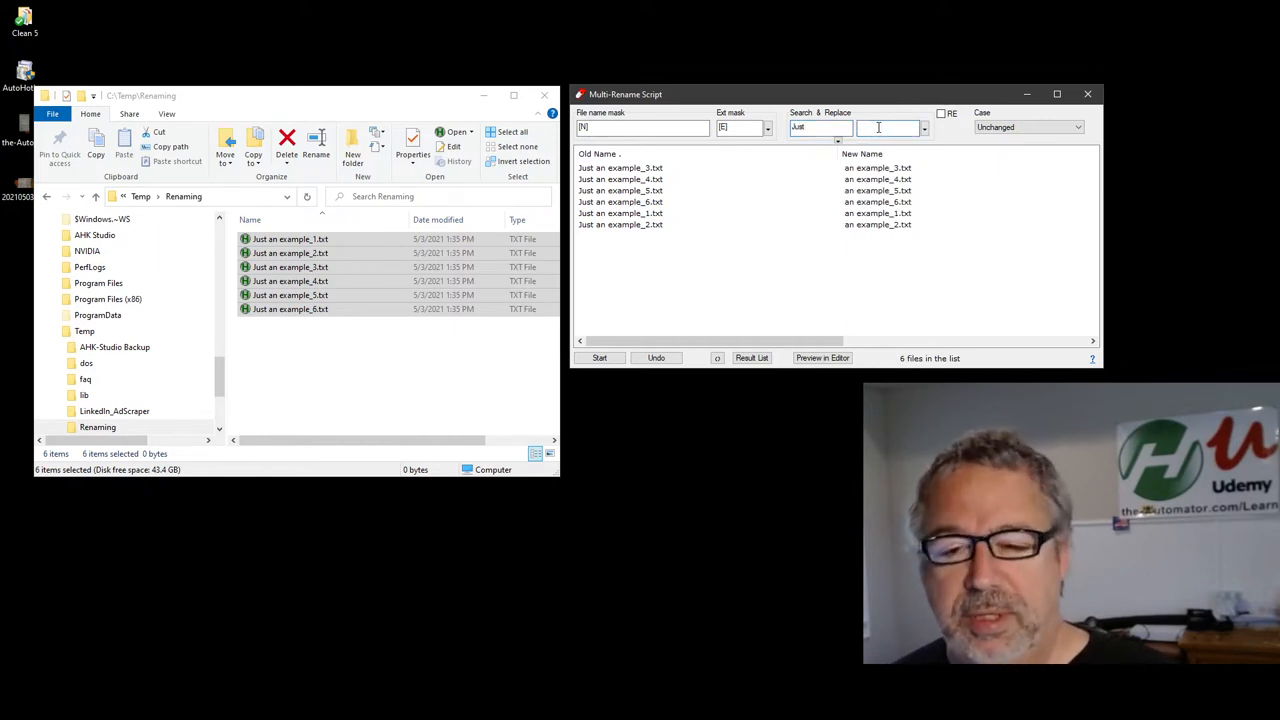
type("I dont")
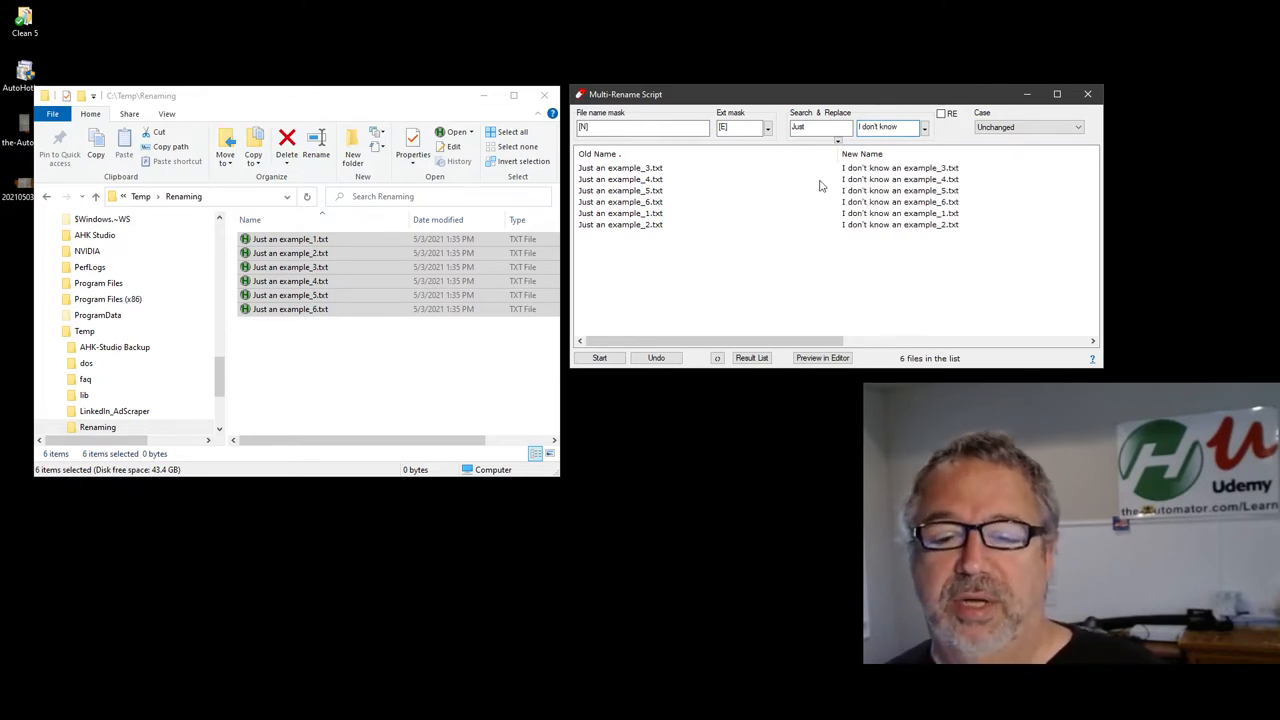
mouse_move(650, 180)
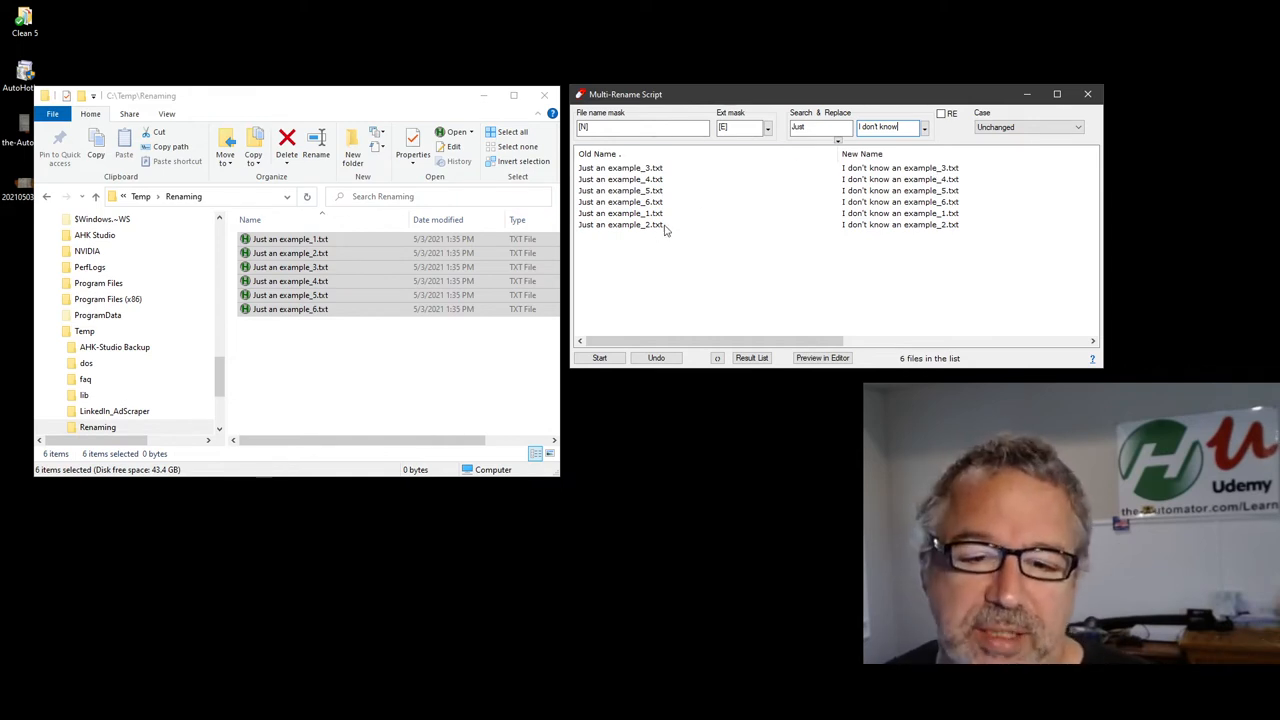
left_click(812, 128)
type("txt")
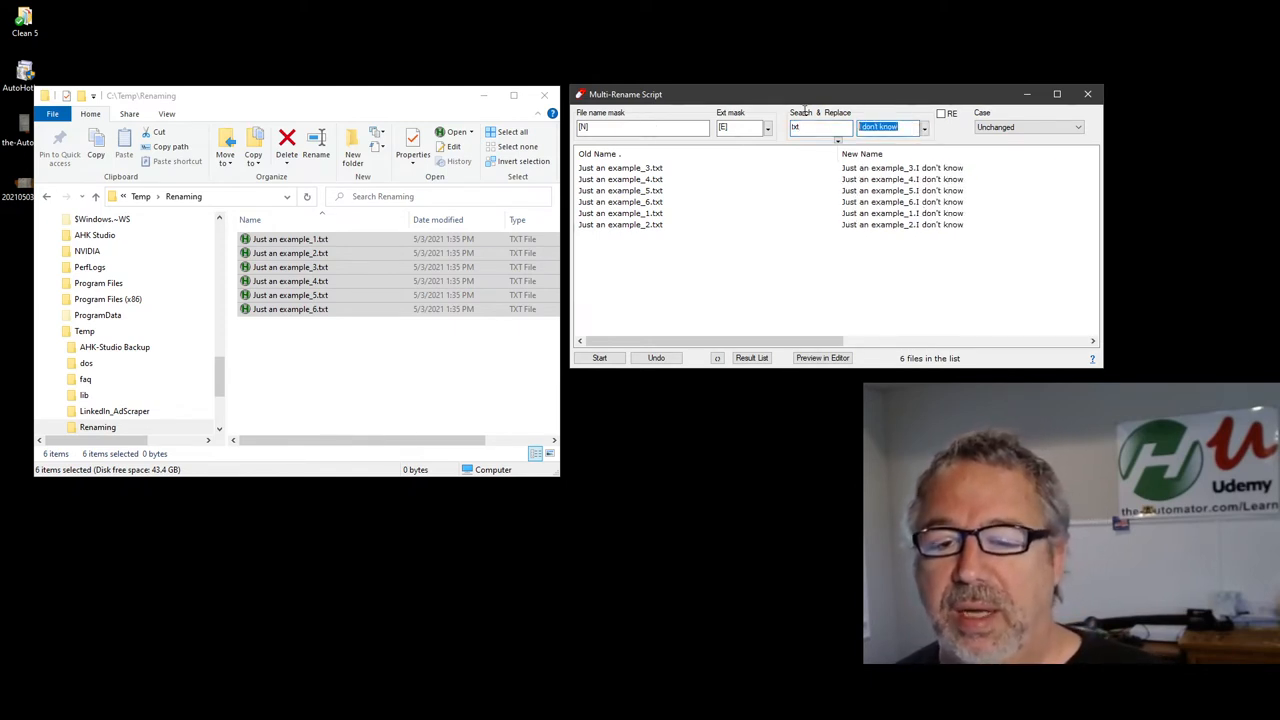
Set the replacement text to 'csv' after briefly trying 'mp4'.
type("mp4")
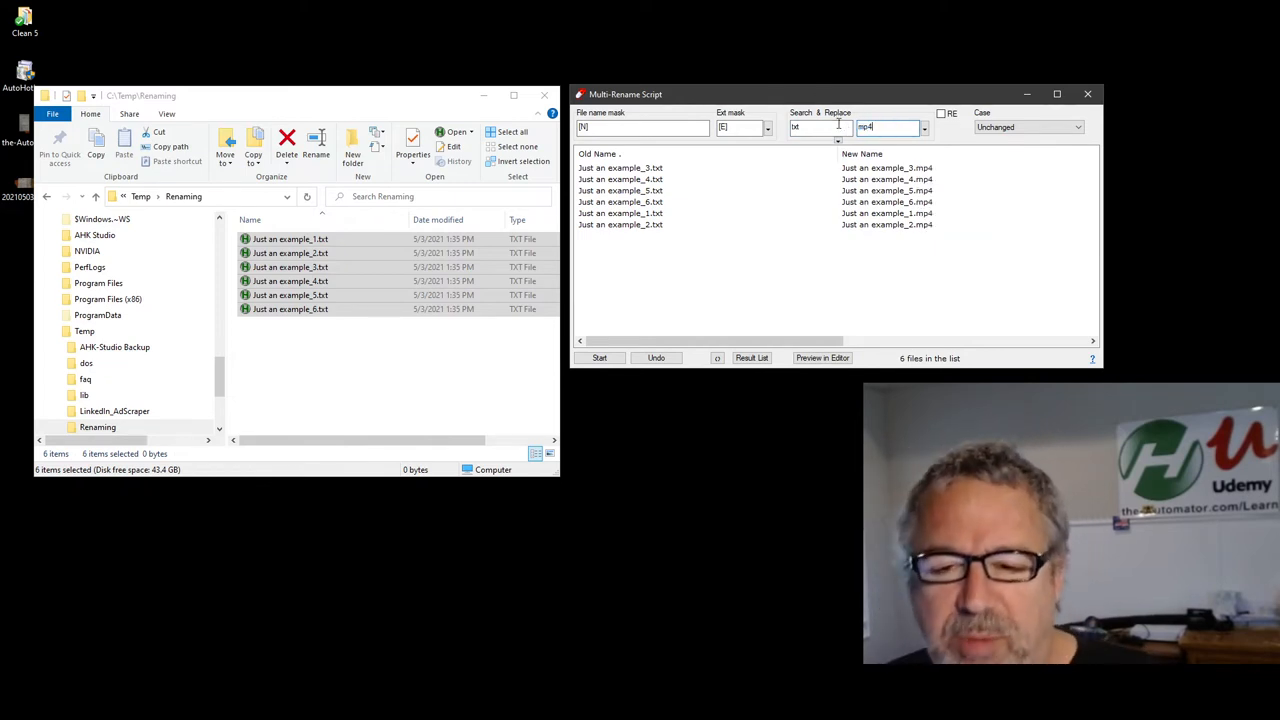
mouse_move(900, 124)
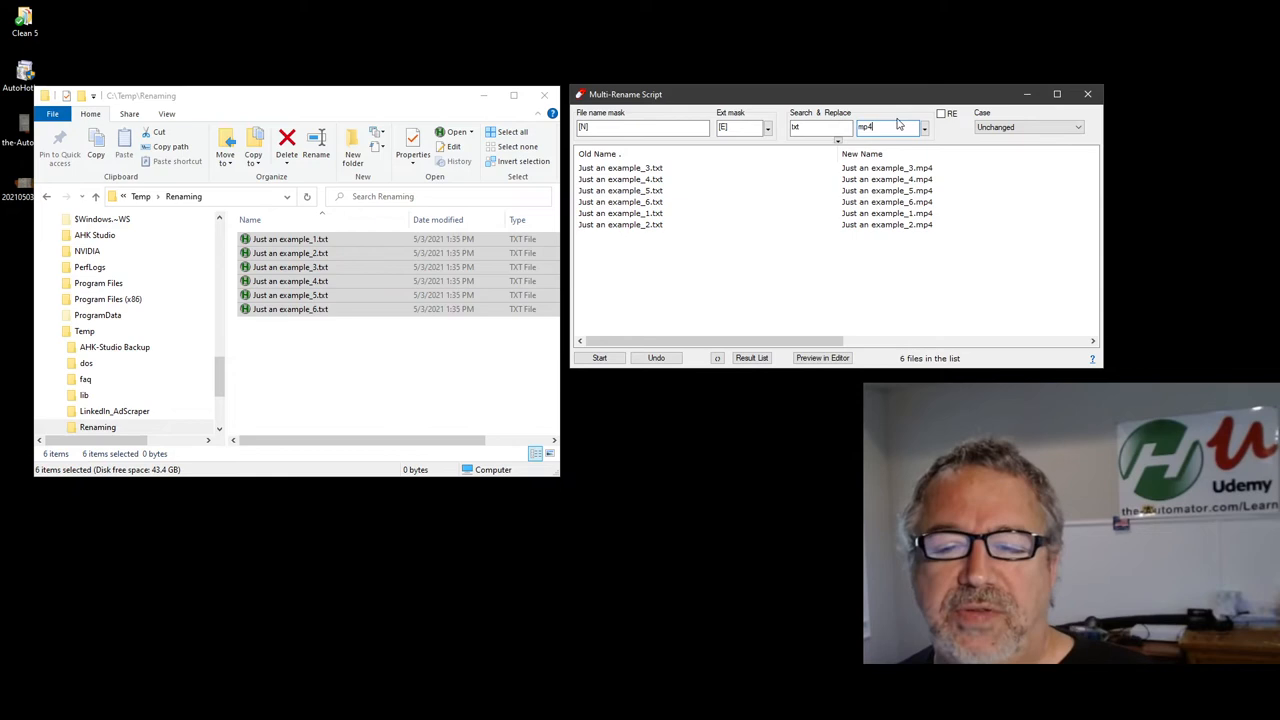
type("csv")
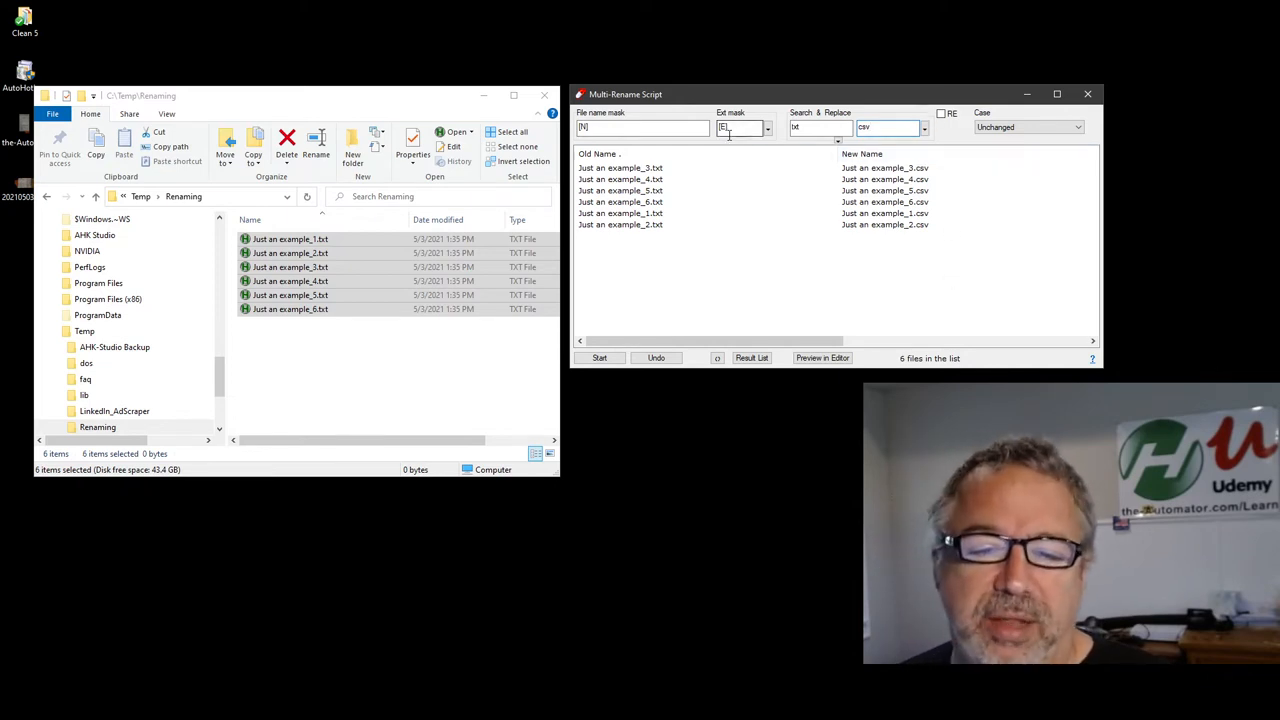
left_click(942, 112)
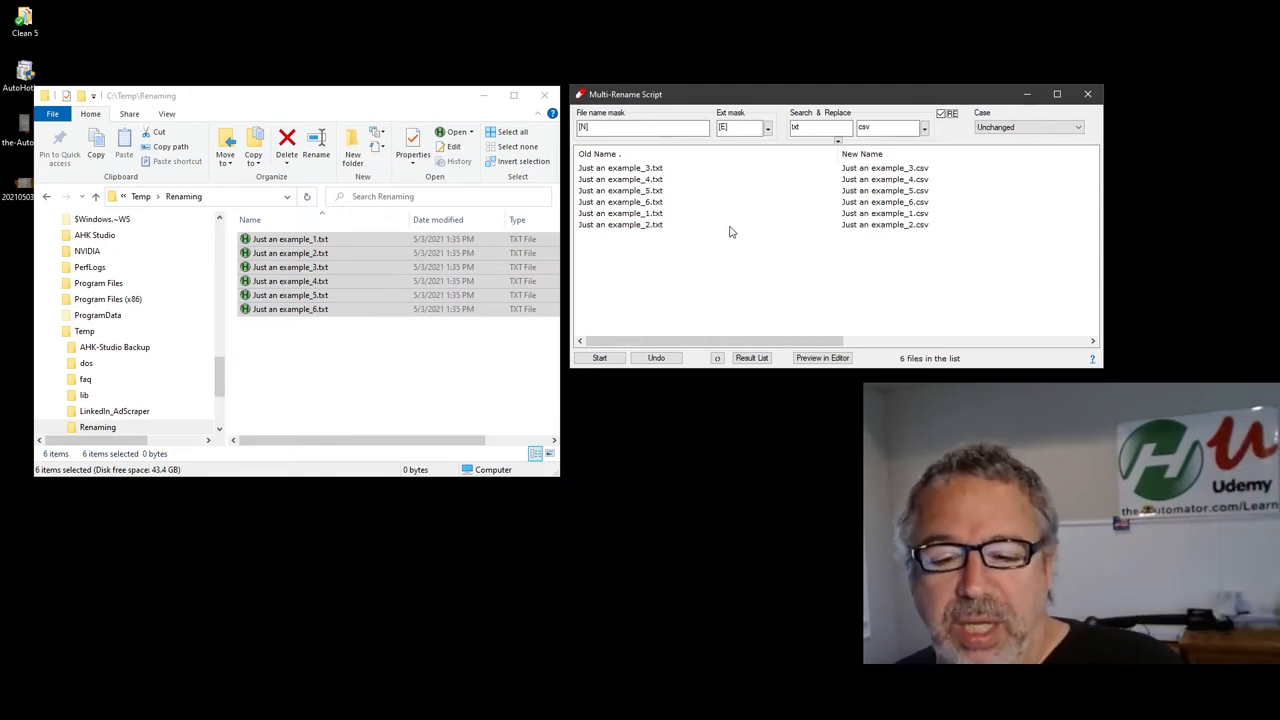
Start the rename, turning all six example txt files into csv files.
left_click(822, 356)
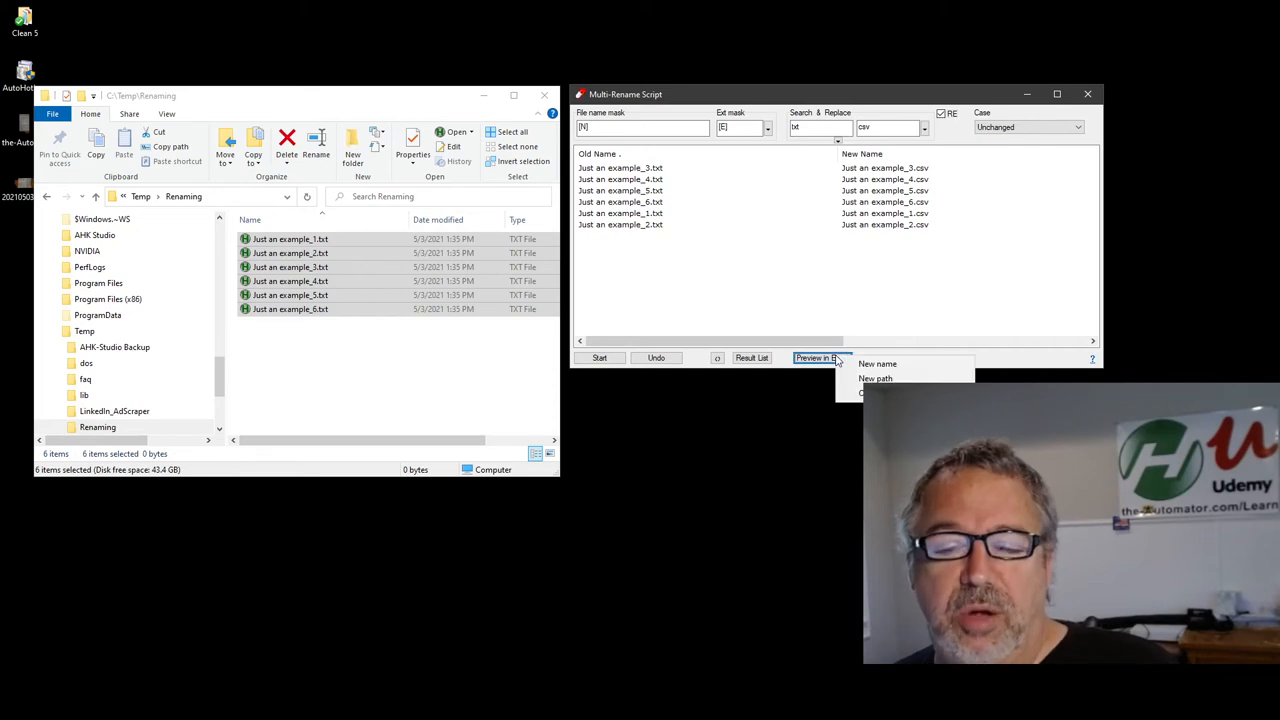
left_click(822, 356)
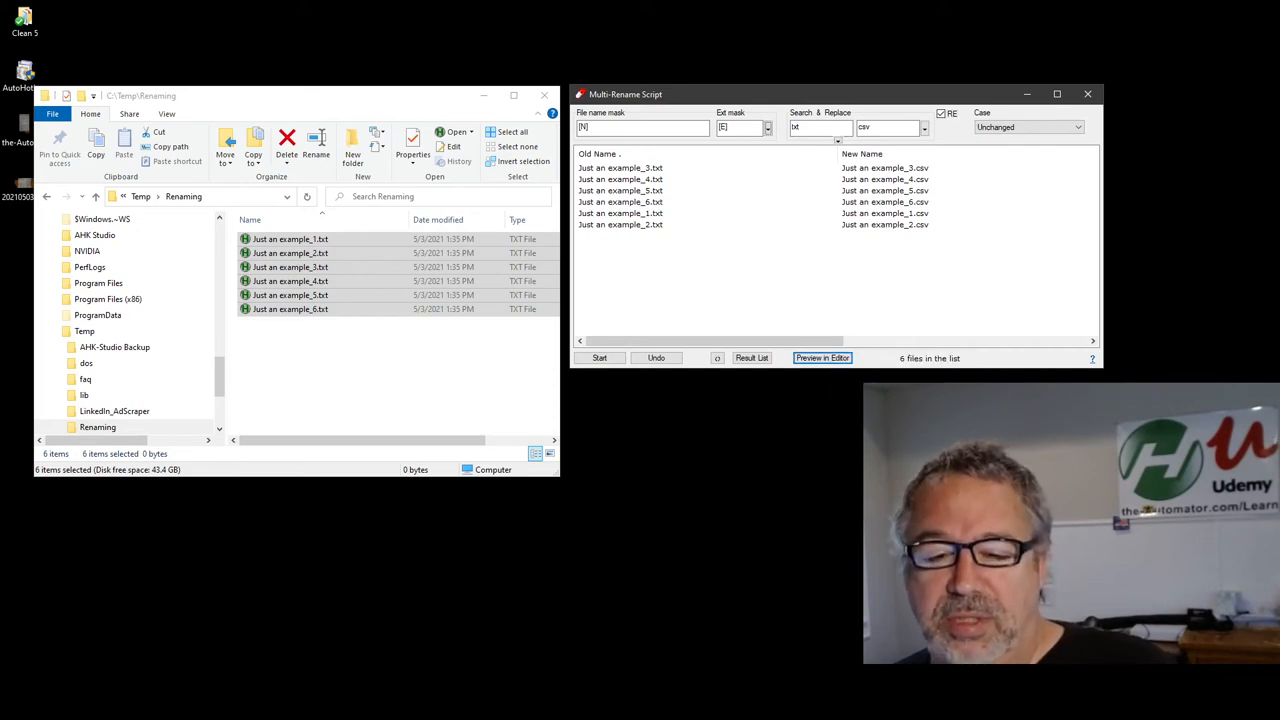
left_click(822, 358)
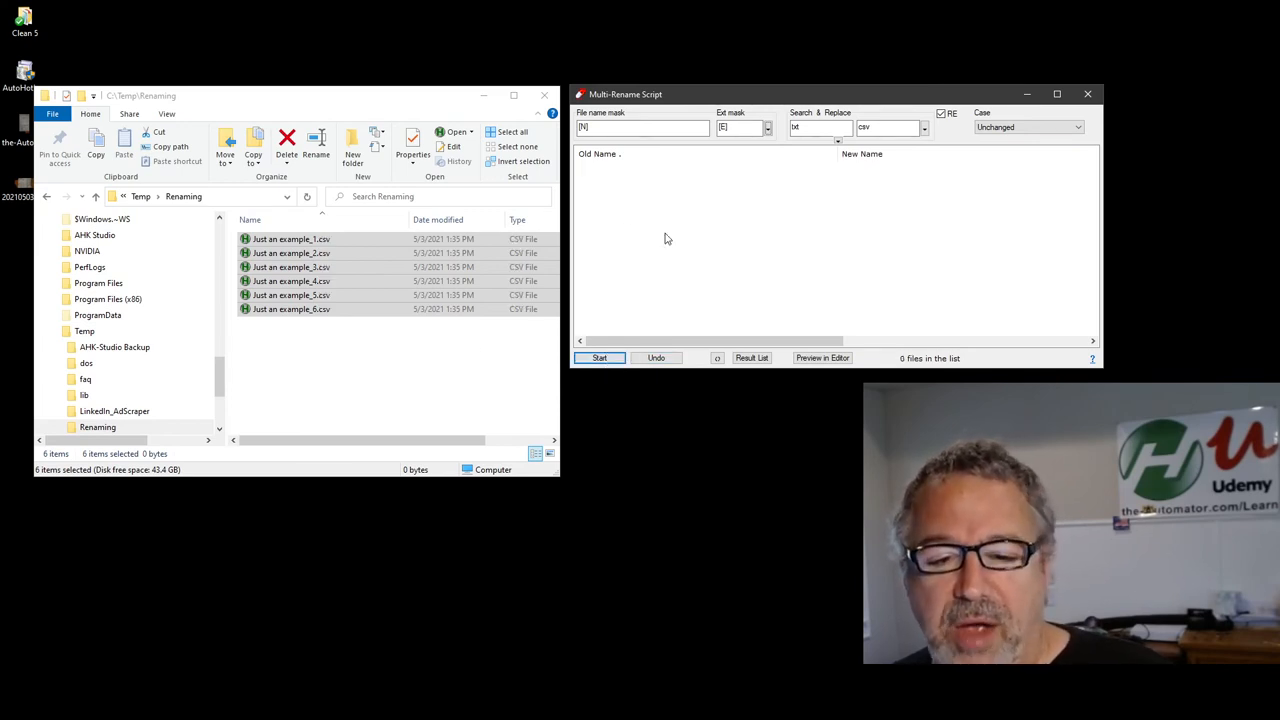
Undo the rename and confirm, returning five files to txt.
left_click(656, 358)
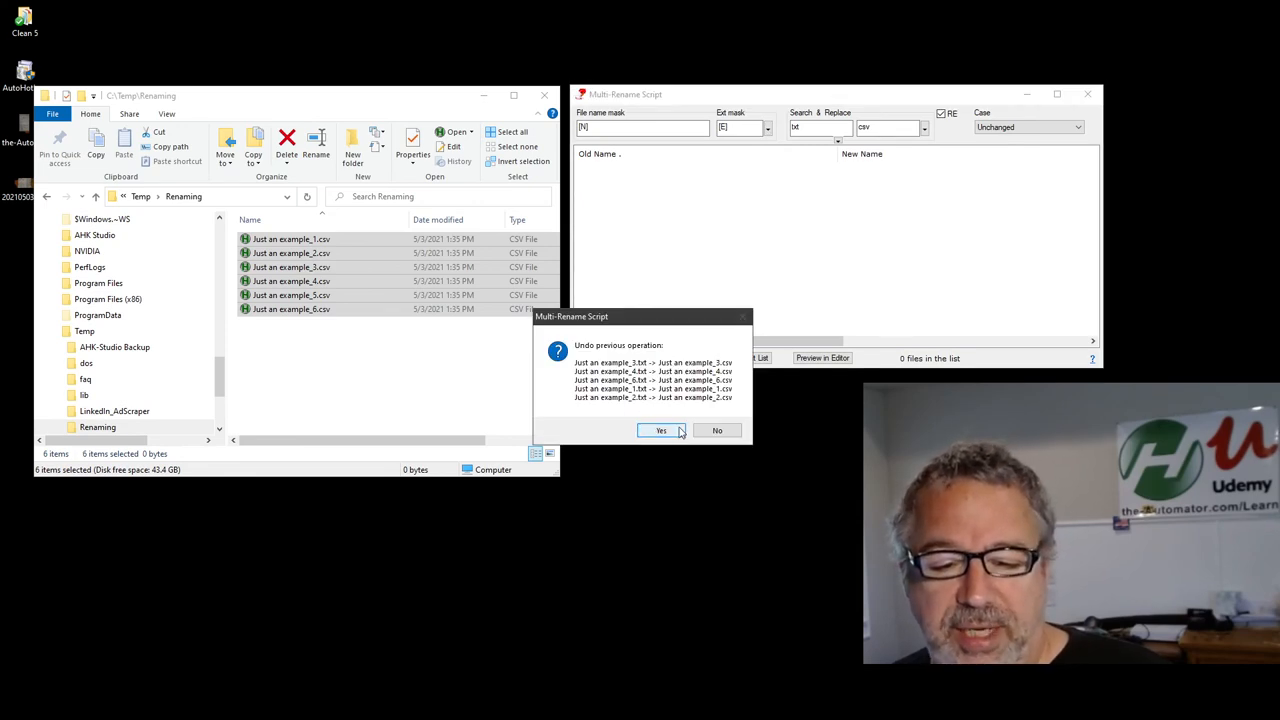
left_click(660, 430)
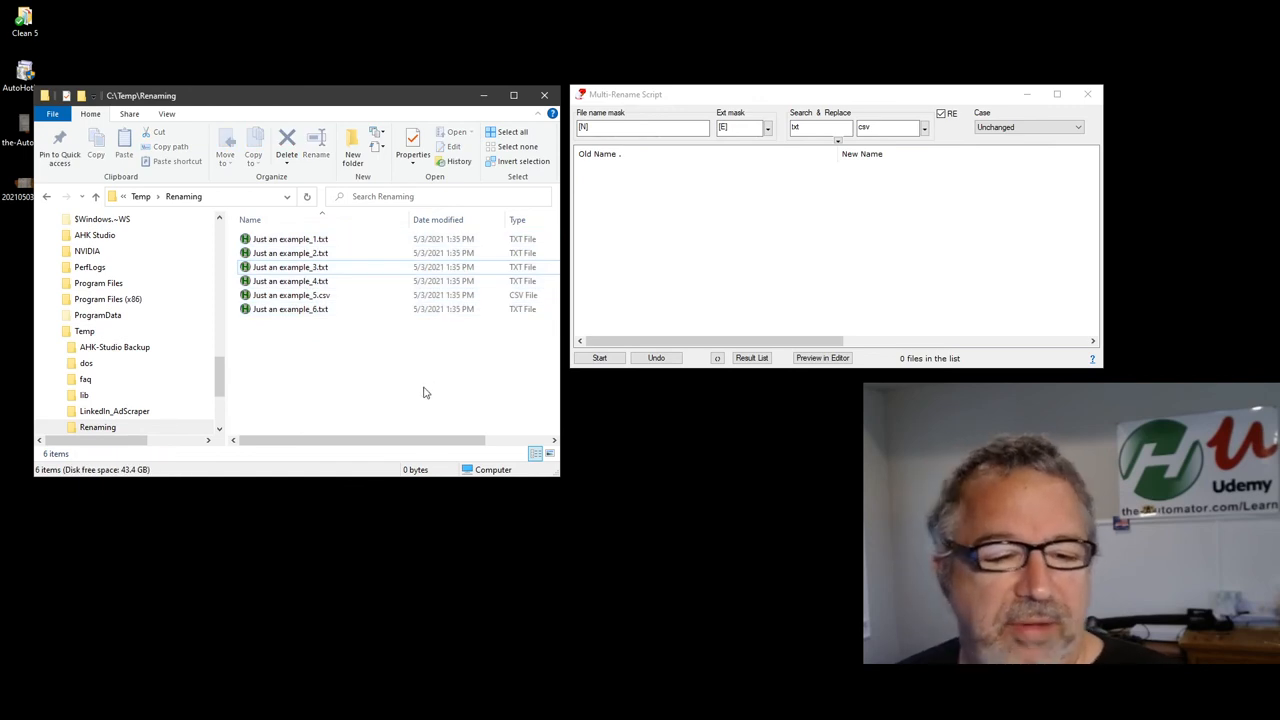
Select the remaining csv file, attempt another undo and dismiss the 'Undo data is not available' message.
left_click(290, 308)
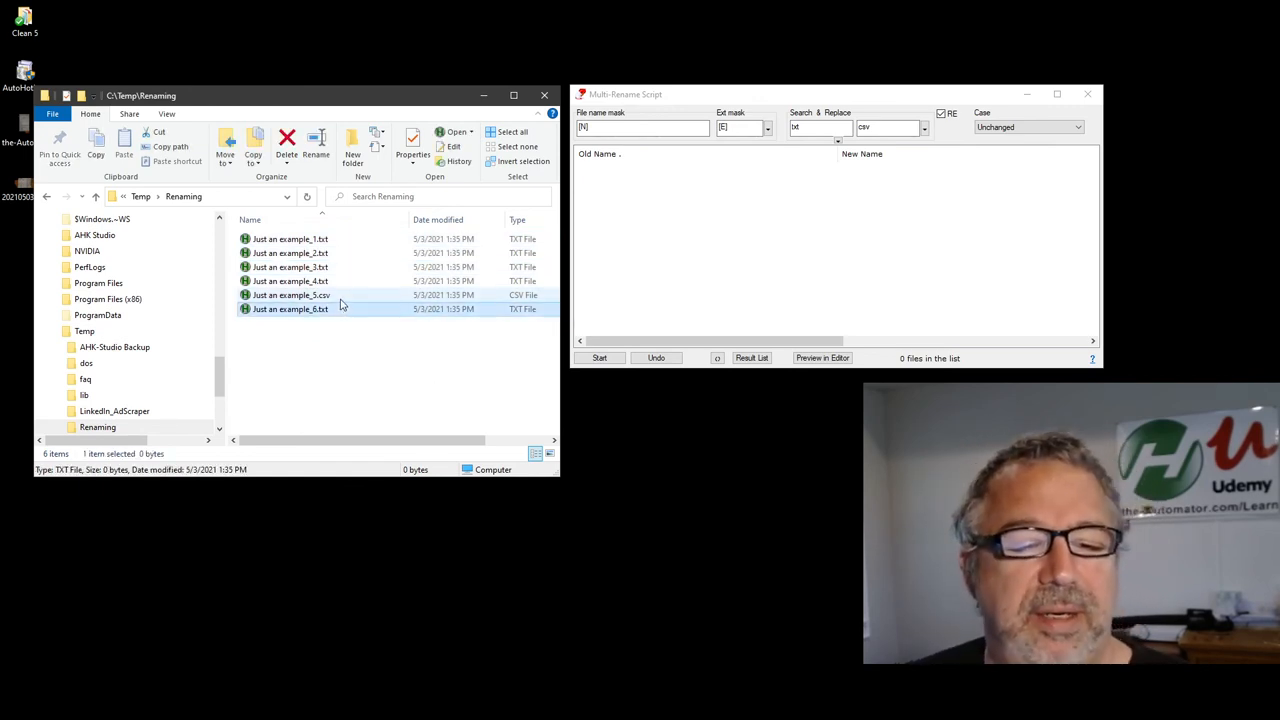
left_click(290, 294)
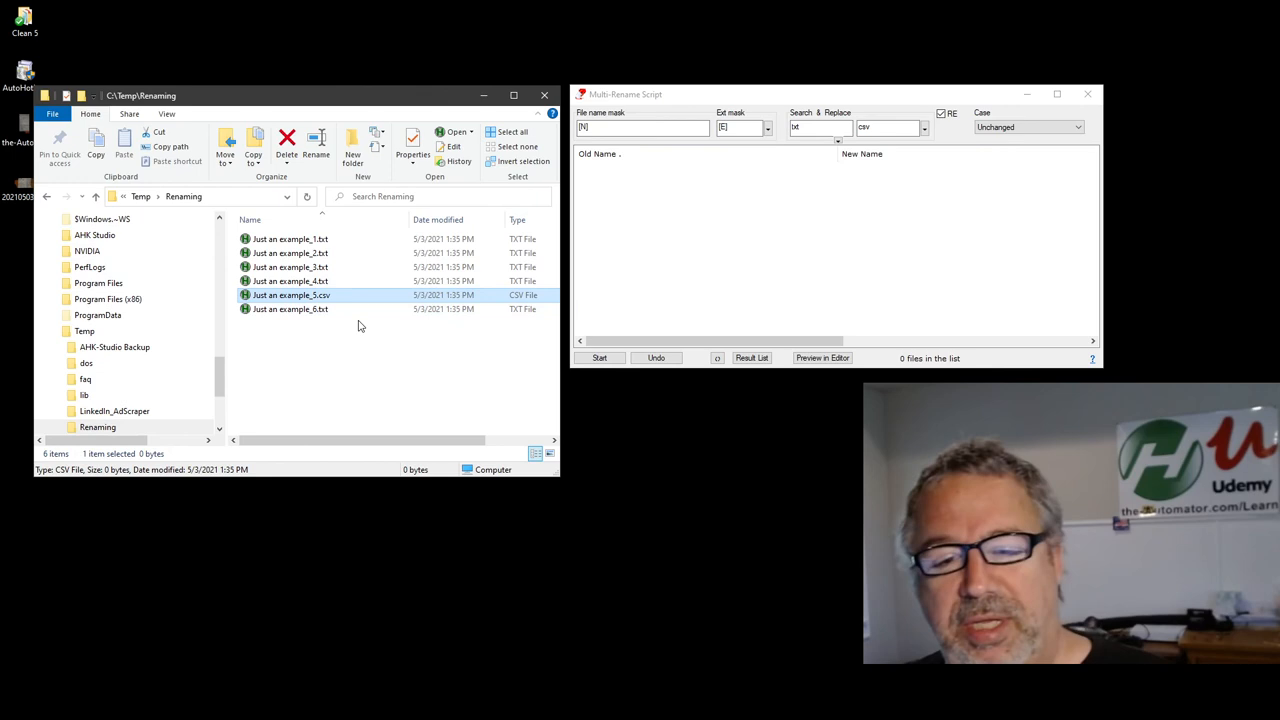
left_click(656, 356)
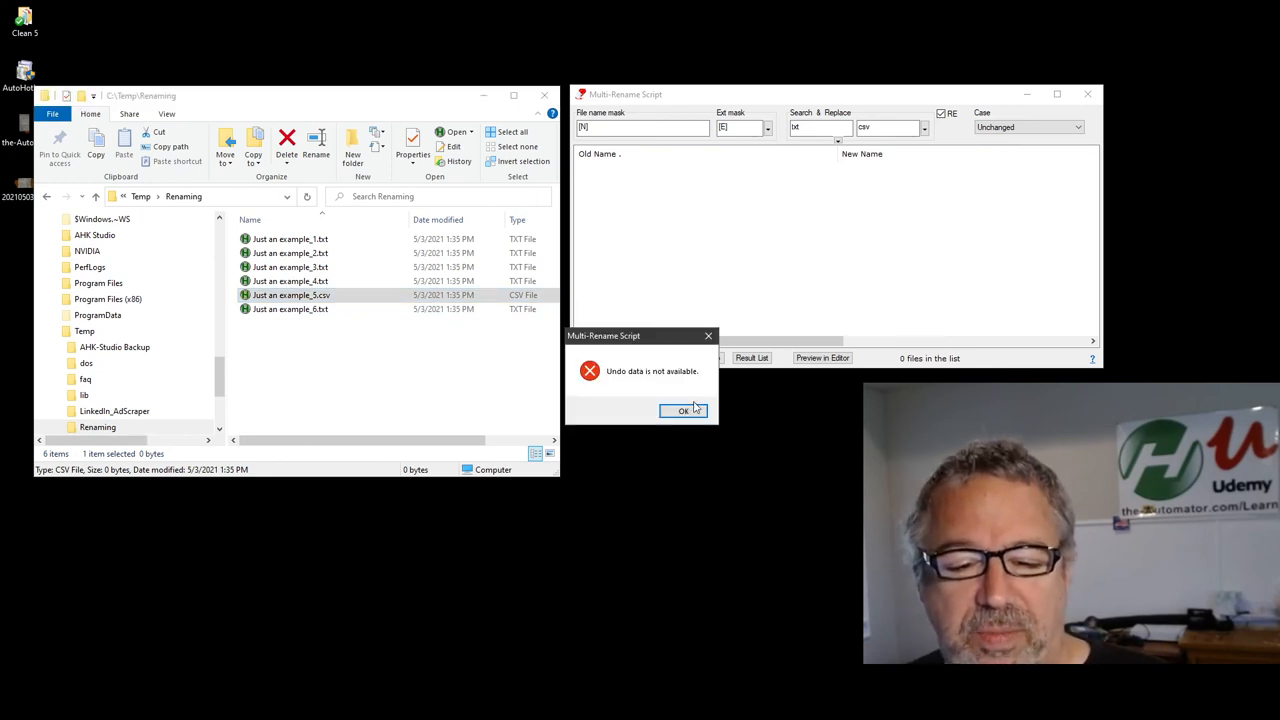
left_click(682, 412)
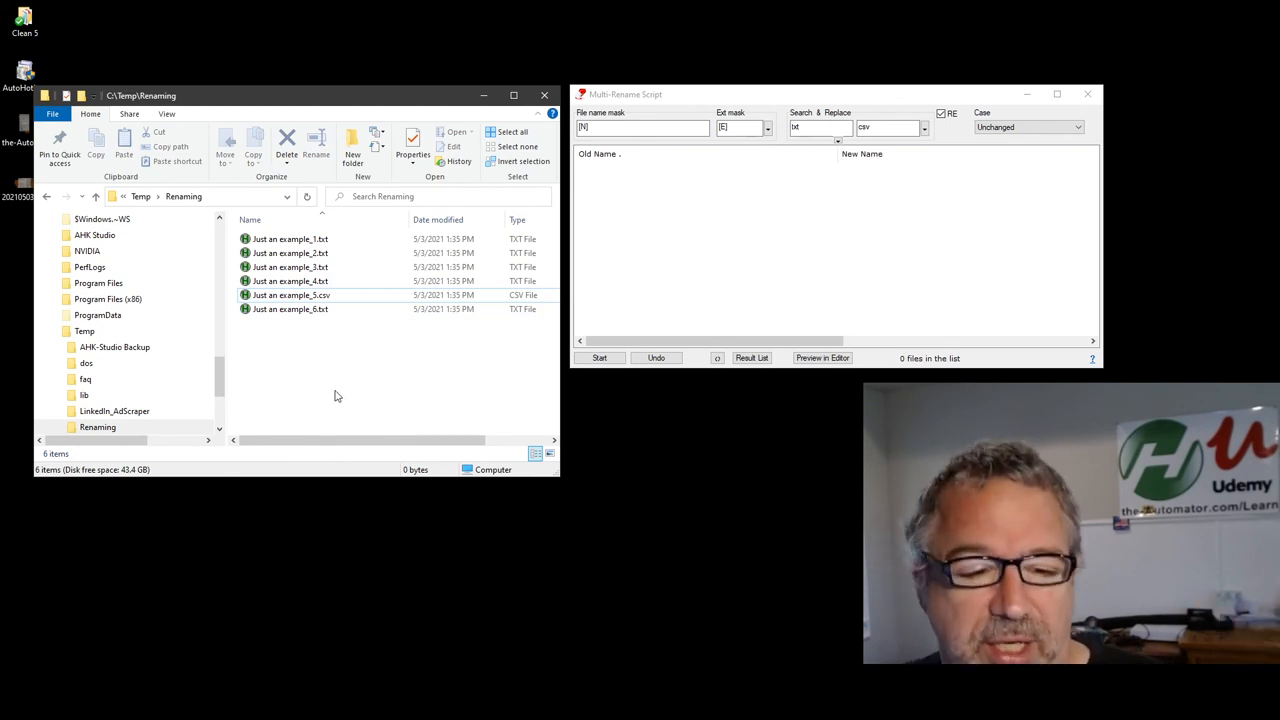
mouse_move(844, 240)
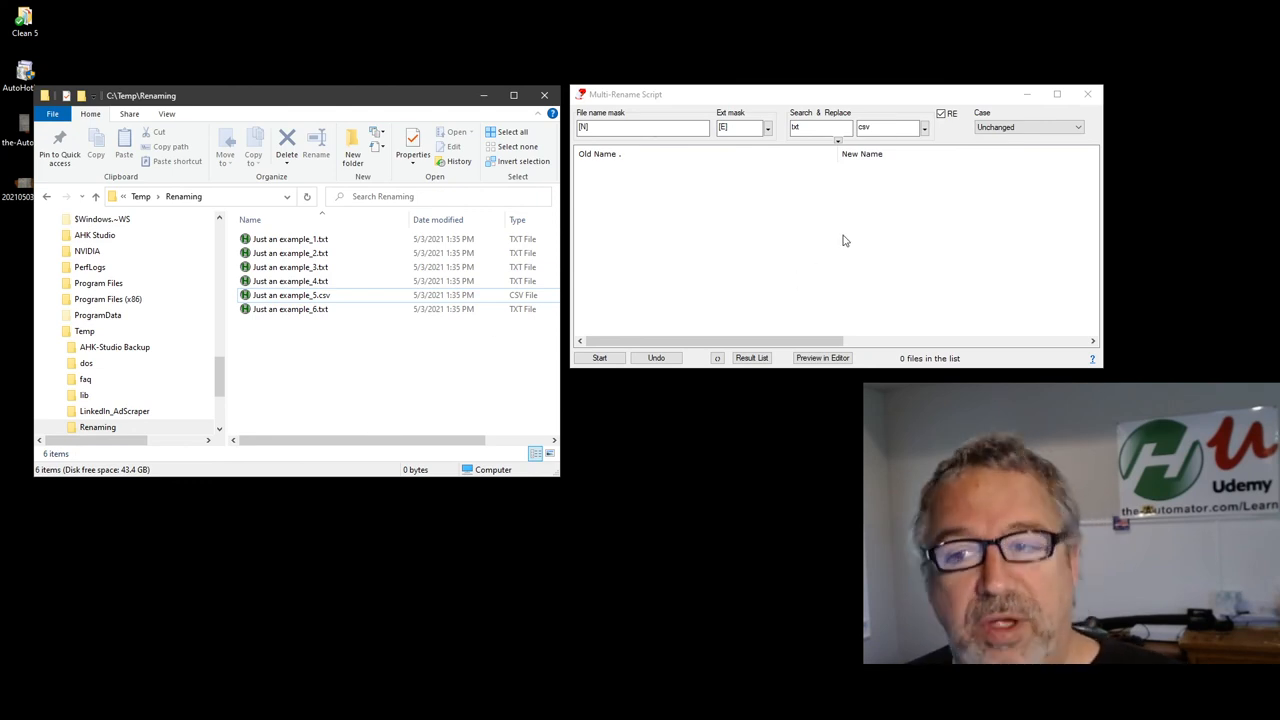
mouse_move(862, 238)
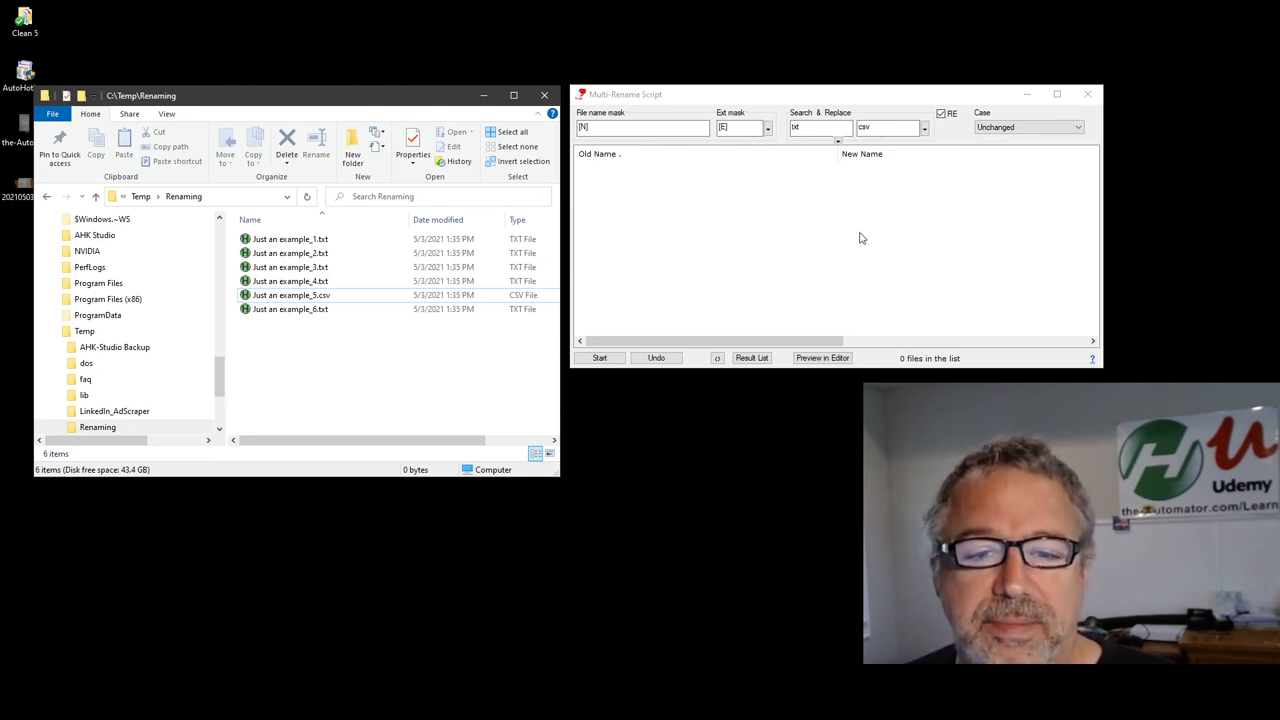